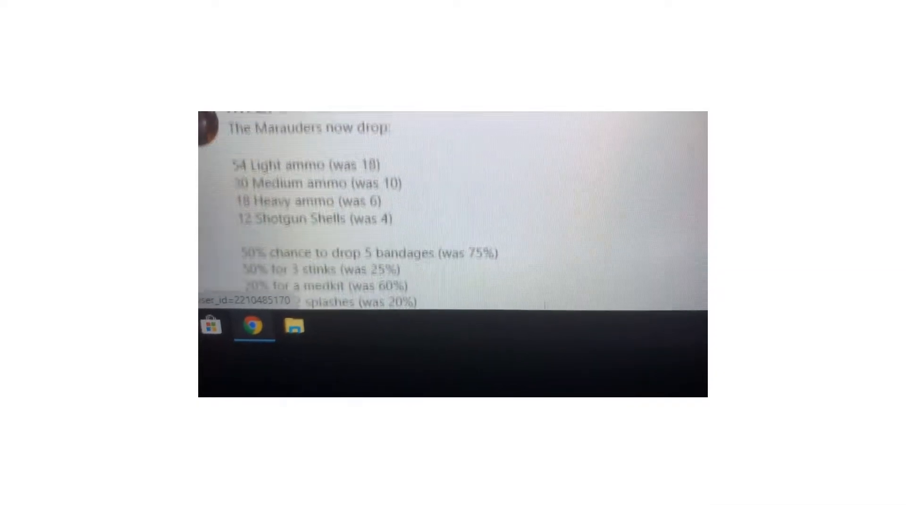
scroll(down, 3)
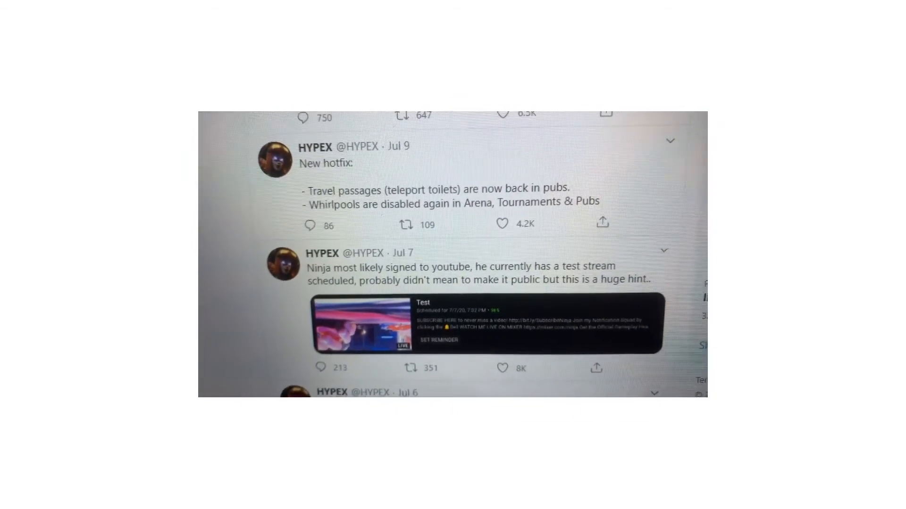
scroll(down, 3)
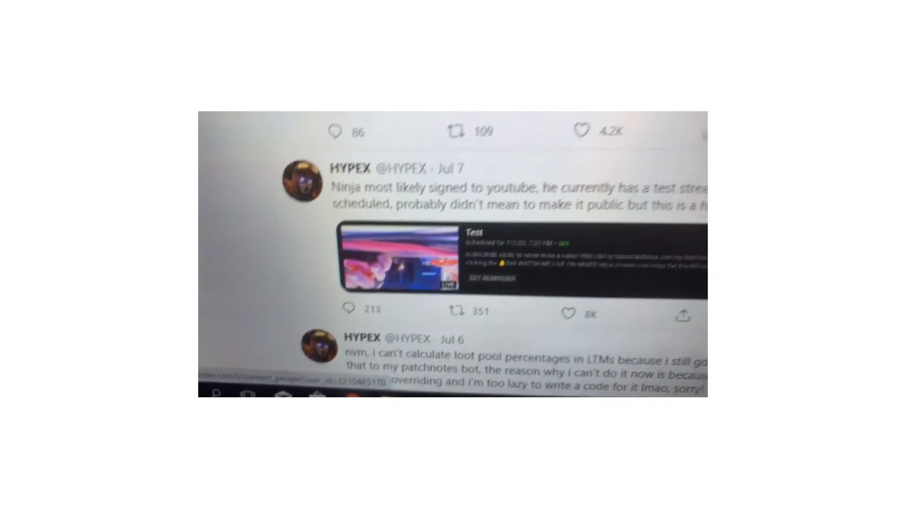